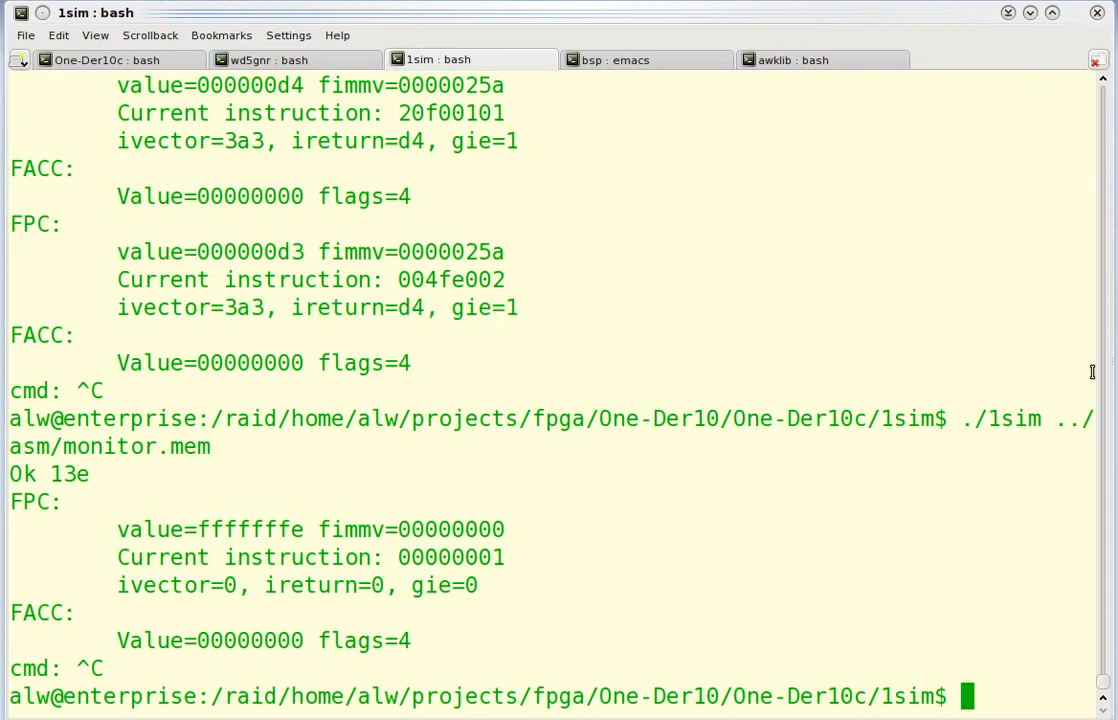
mouse_move(1030, 424)
type("./1sim ../asm/monitor.mem")
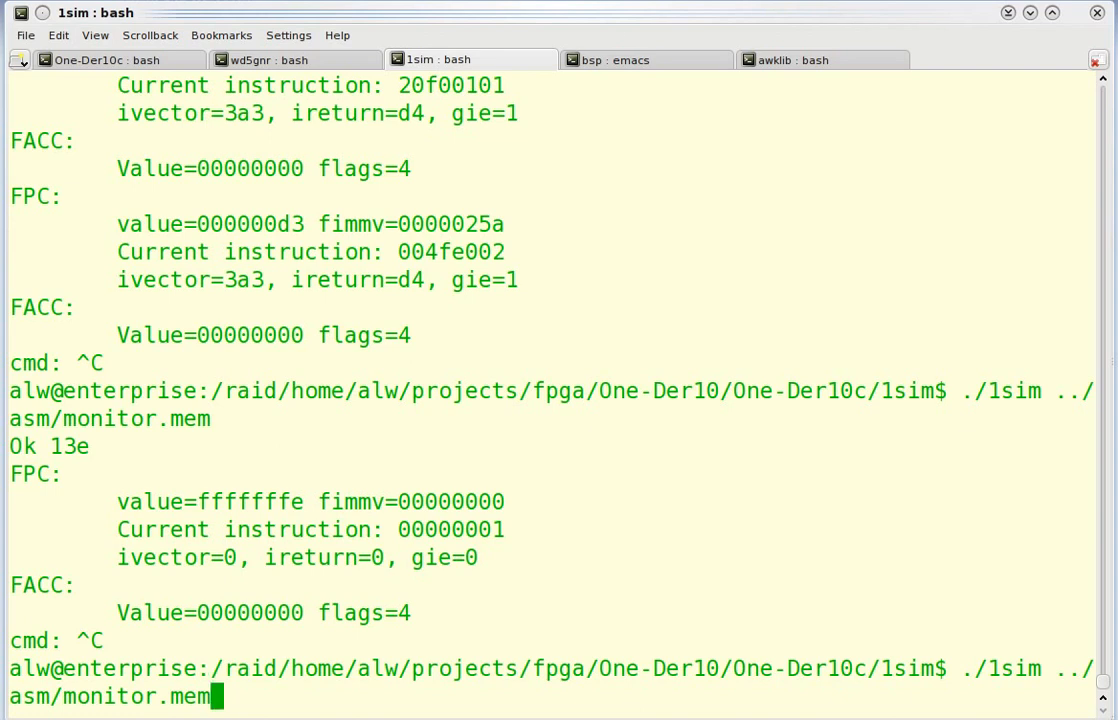
Step: Launch 1sim with monitor.mem so it reports Ok 13e and waits at cmd:
key("Return")
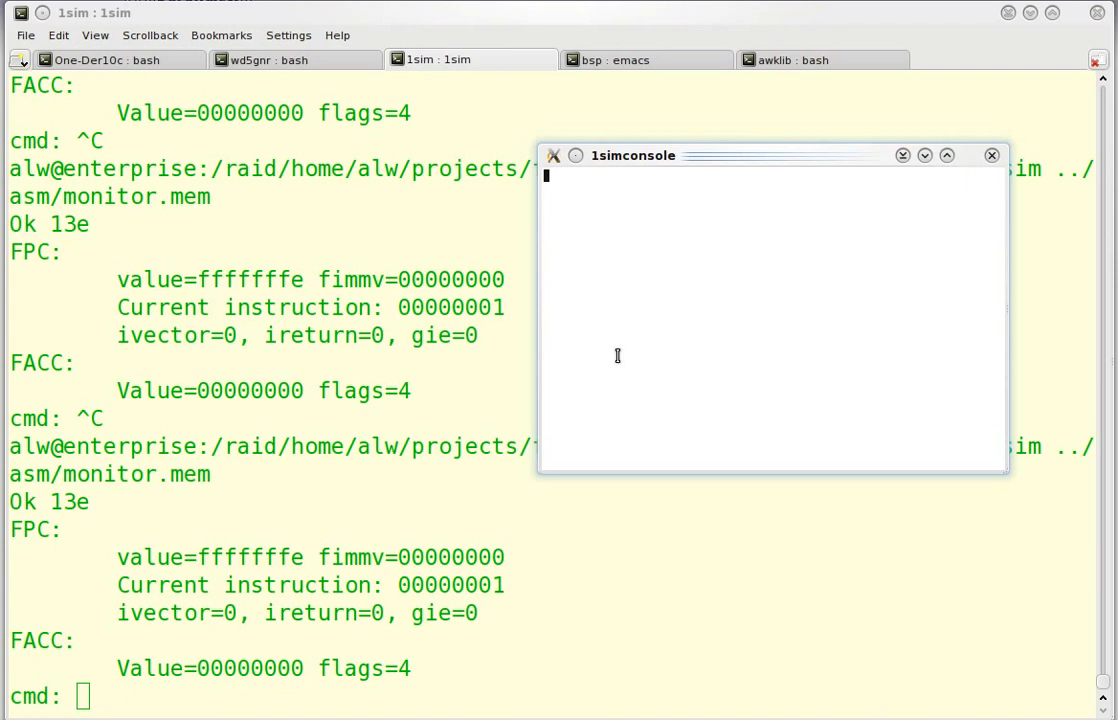
mouse_move(632, 283)
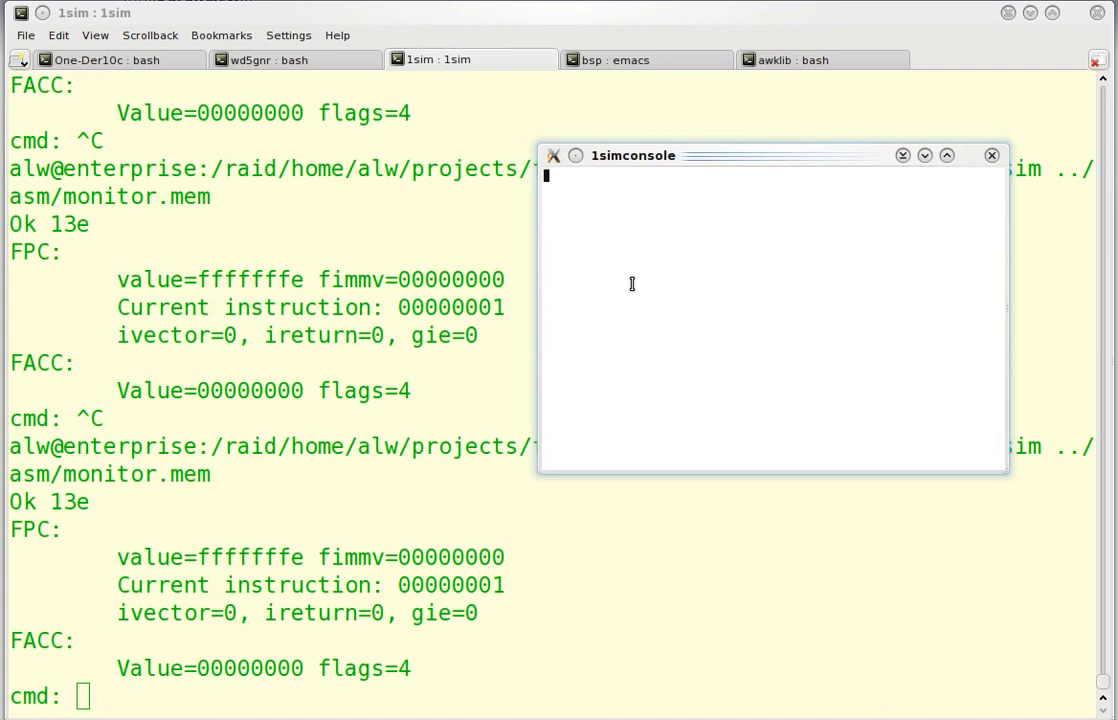
mouse_move(413, 701)
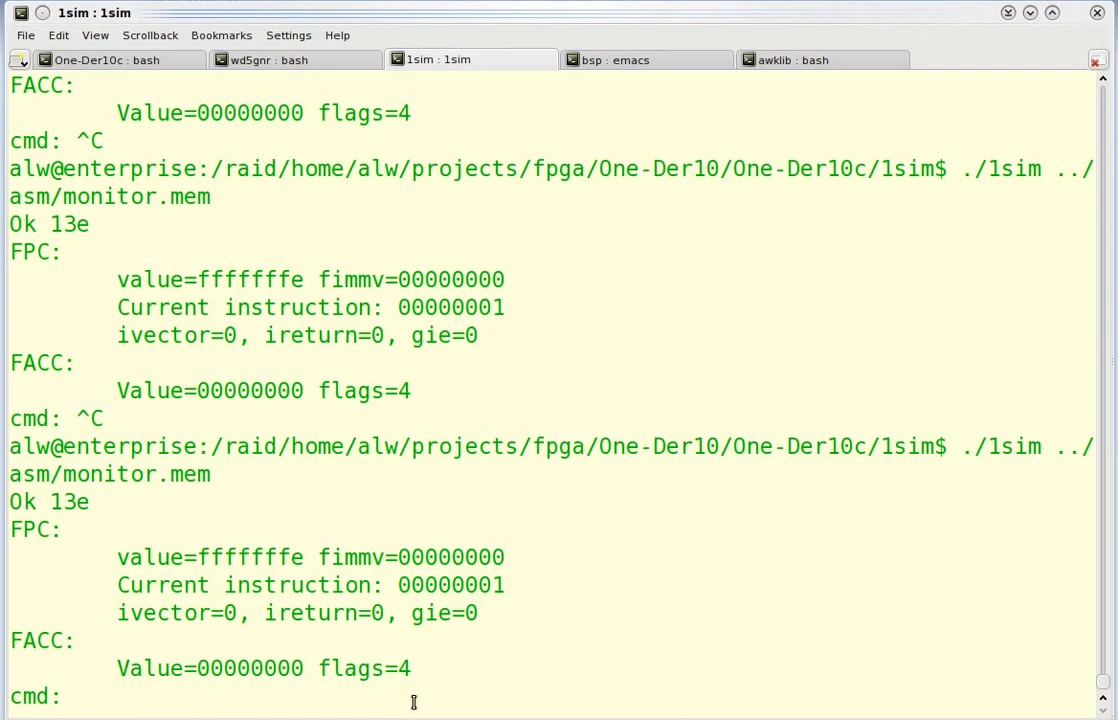
Step: Enter the load command with the path /projects/aforth/hilo at the cmd: prompt
type(";")
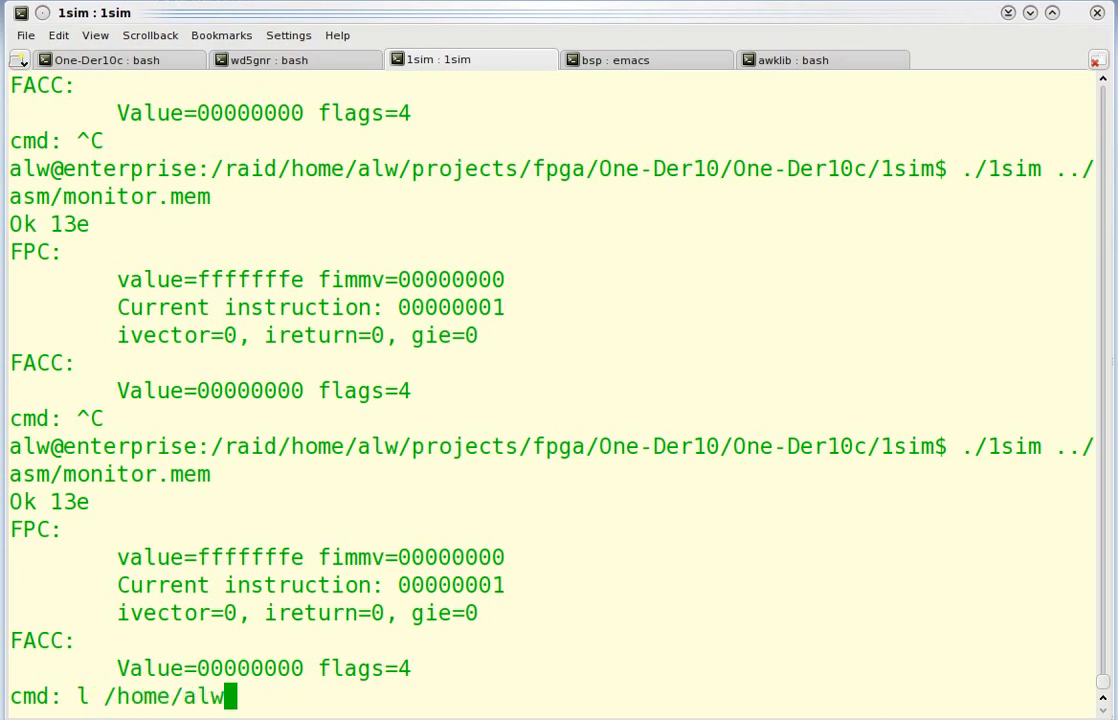
type("/")
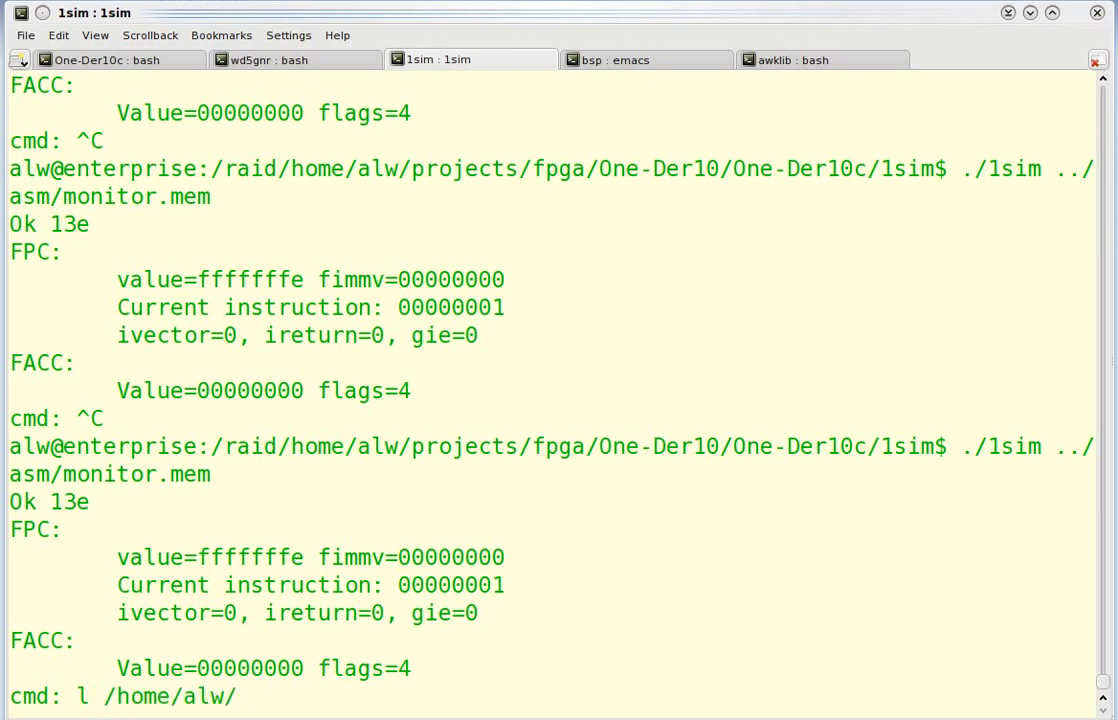
type("projects/afor")
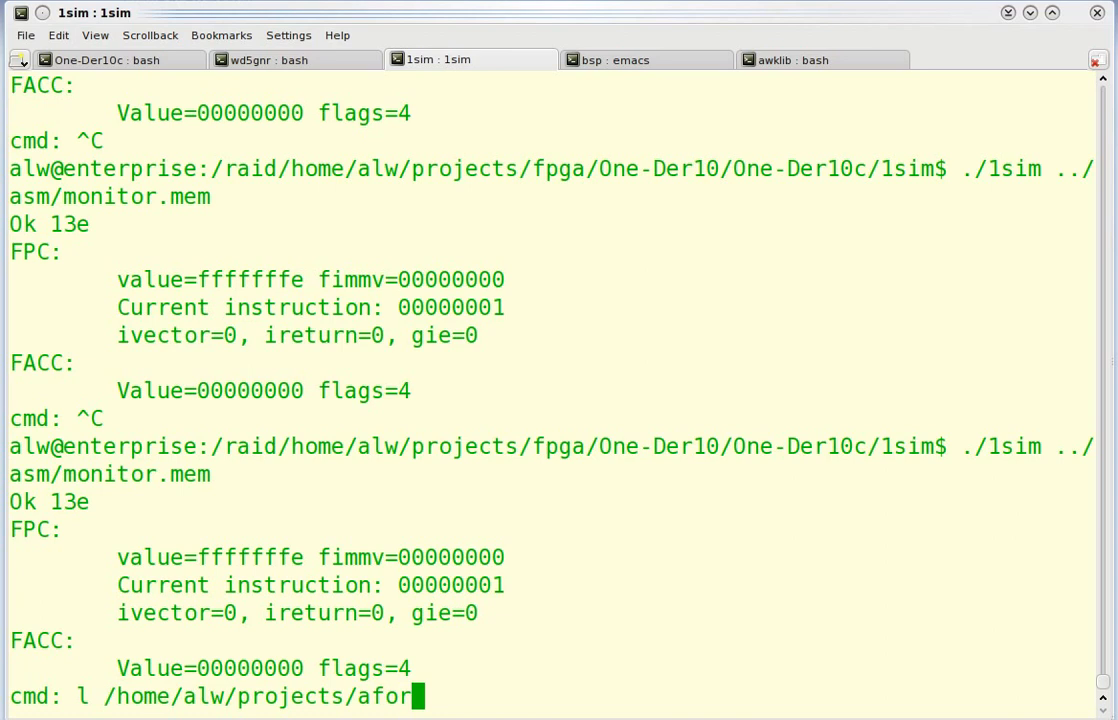
type("th/")
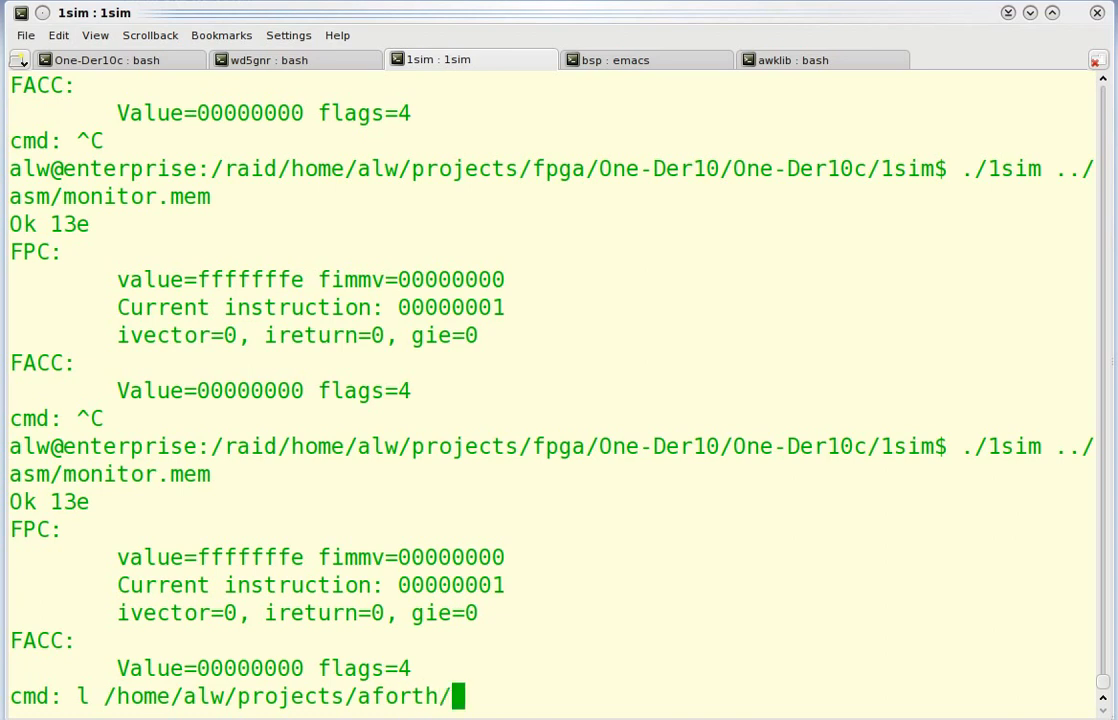
type("hilo")
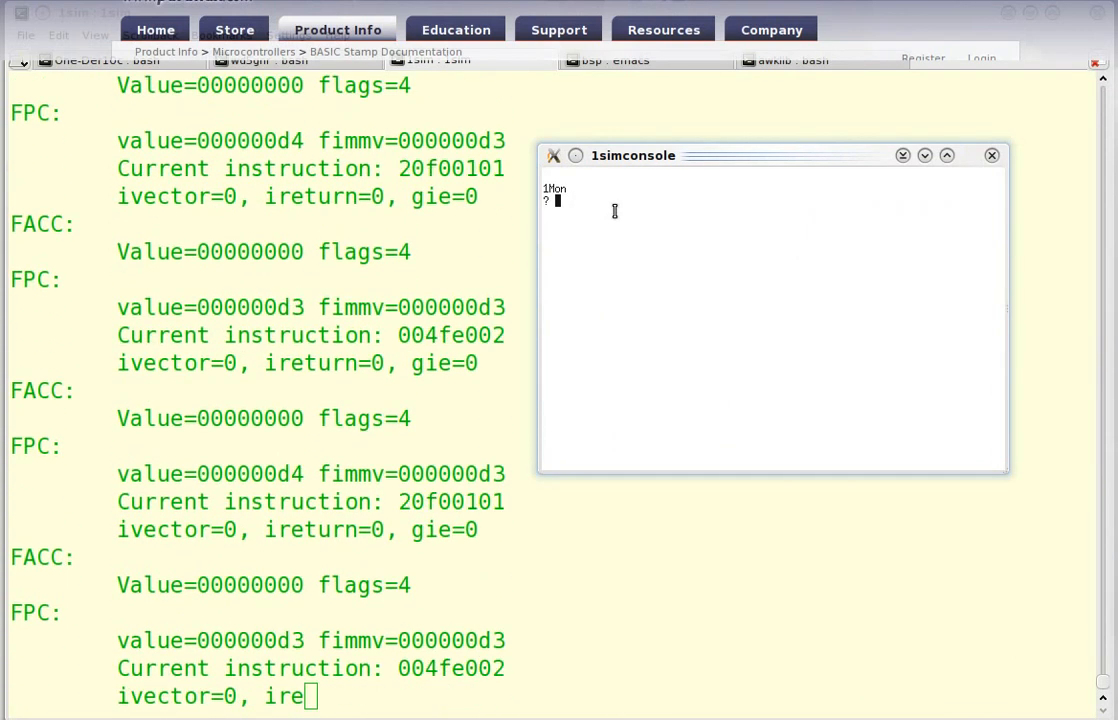
Step: Type 'g 20' in the 1Mon console to start the guessing game
type("g 20")
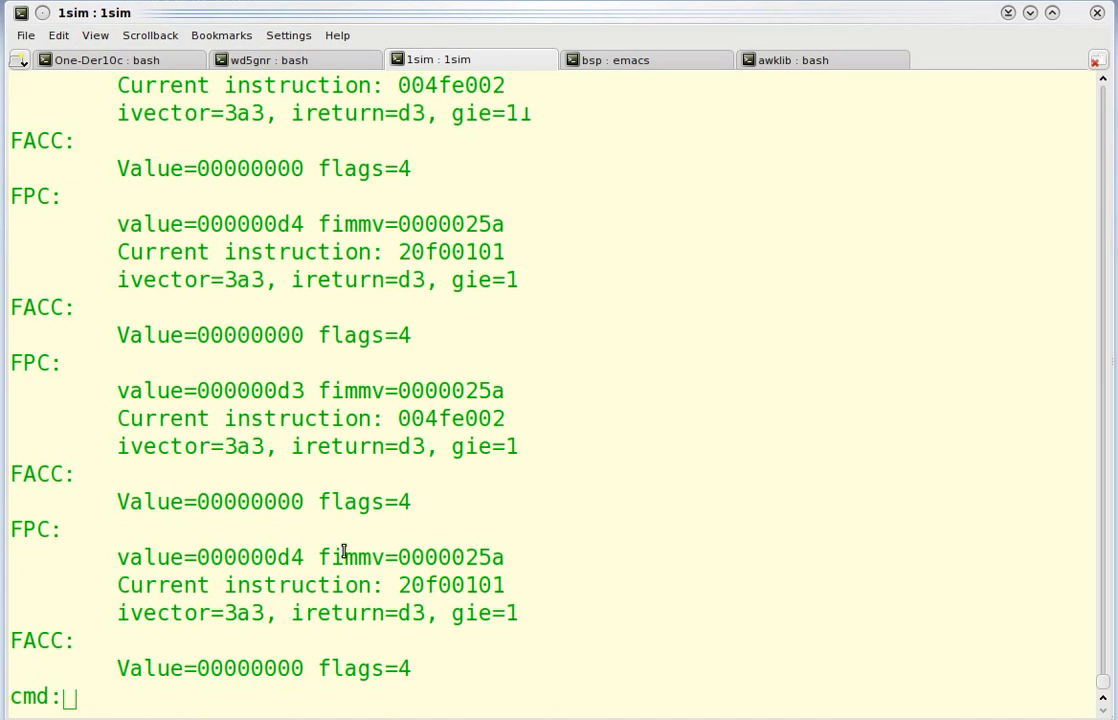
mouse_move(547, 557)
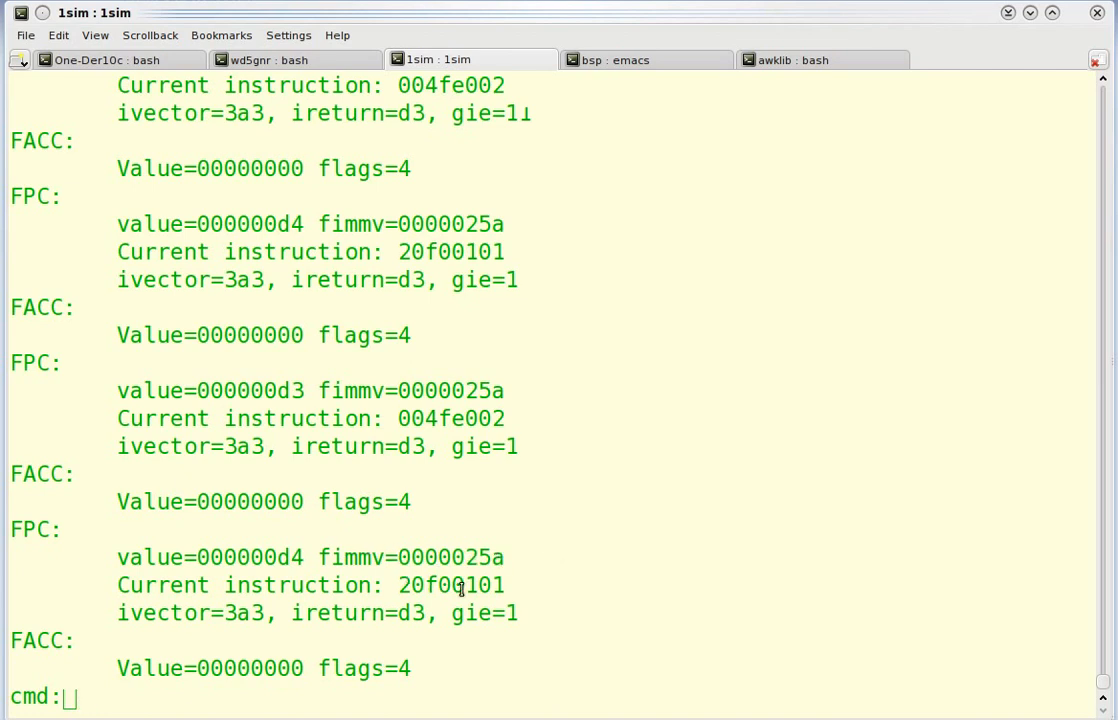
mouse_move(449, 596)
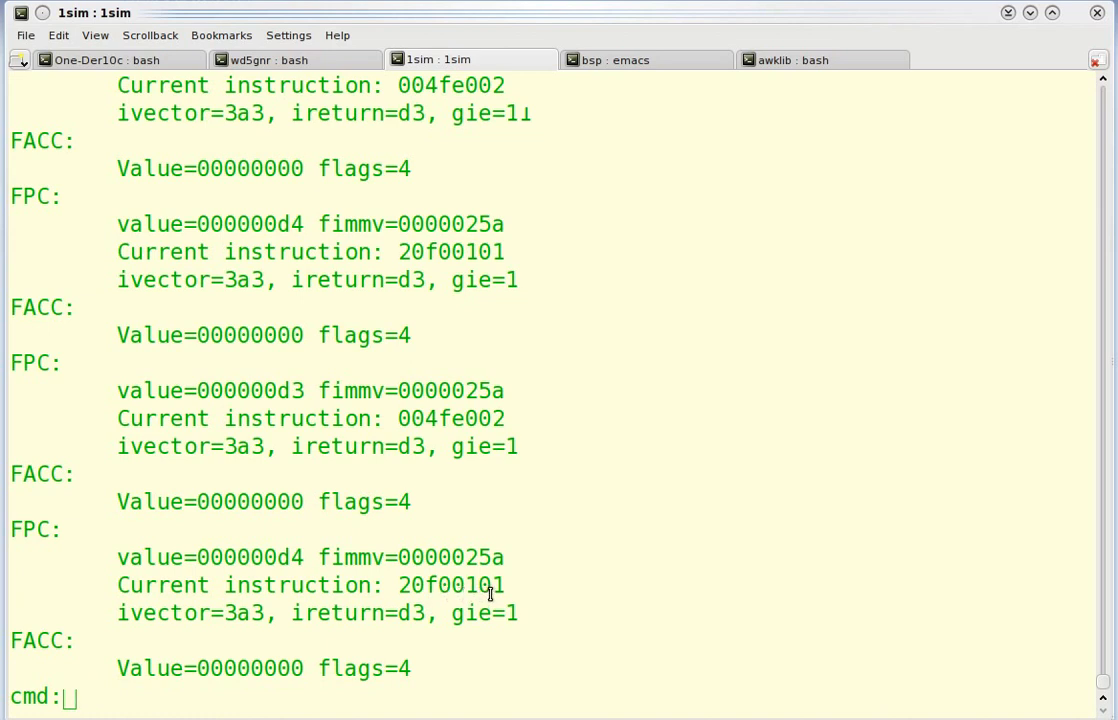
mouse_move(497, 590)
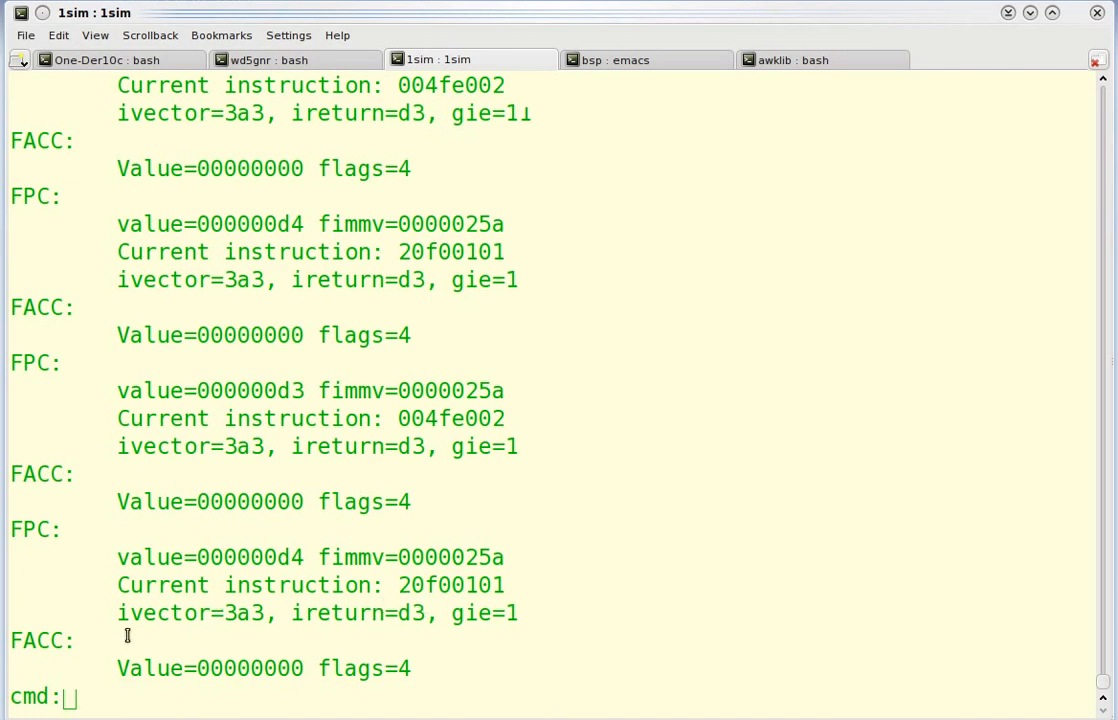
mouse_move(456, 601)
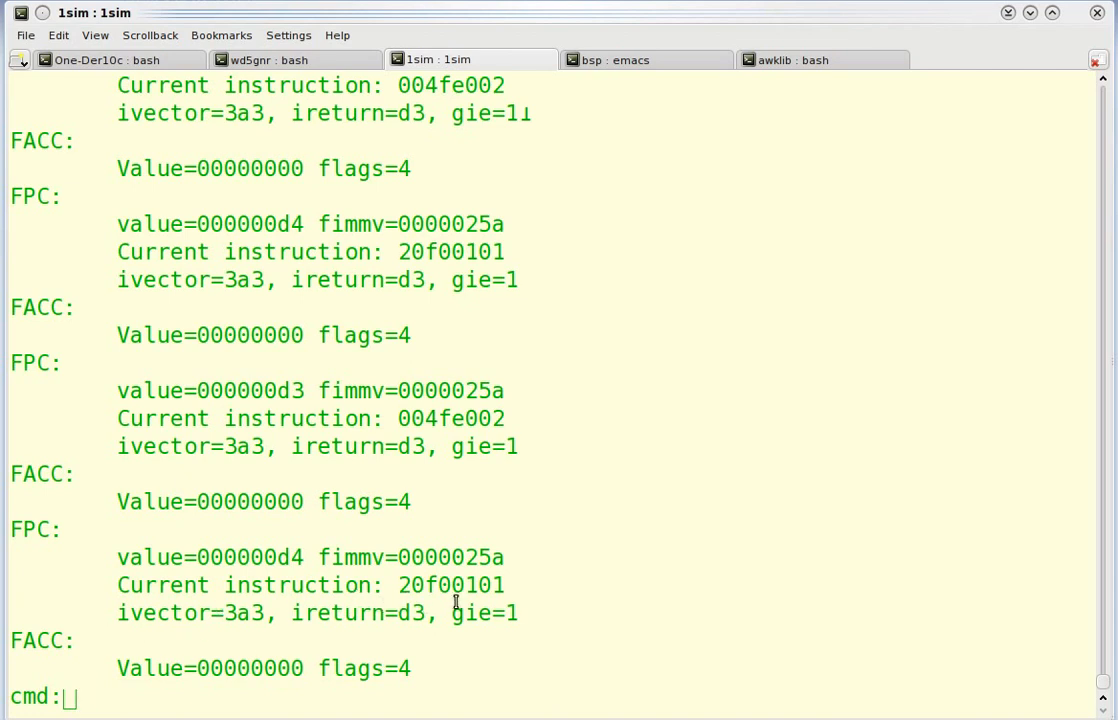
Step: Request the simulator's command help list with '?'
type("?")
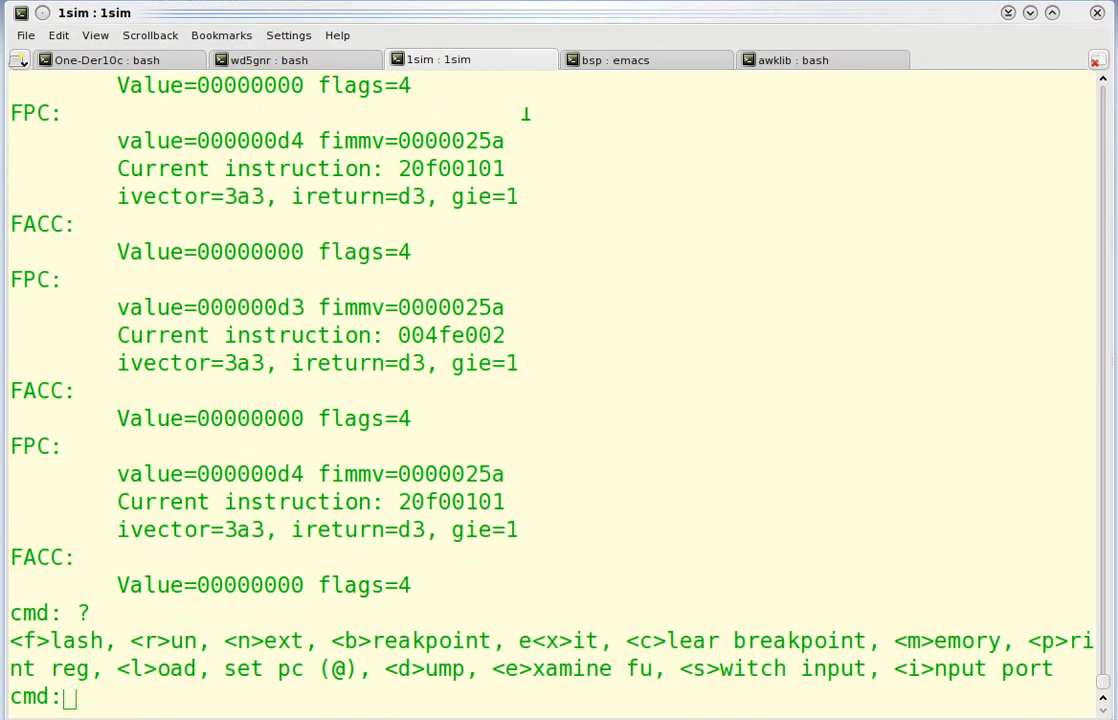
Step: Dump simulator memory through address 3f
type("n")
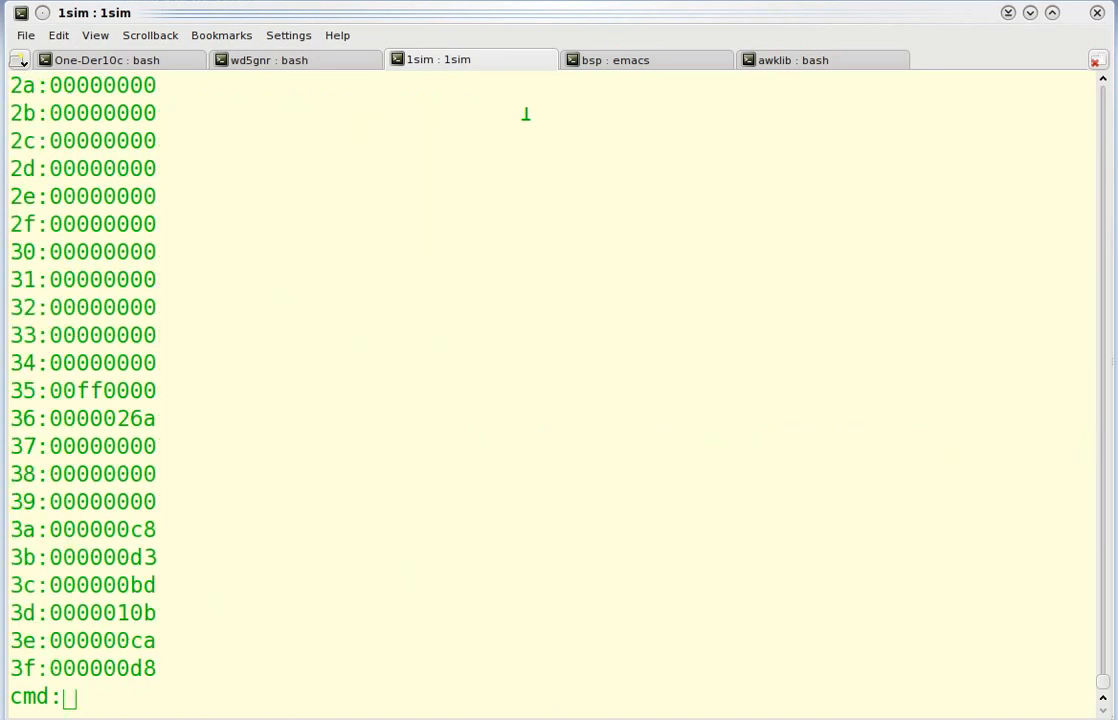
Step: Show the command help again, then examine the FSTK(4) stack with 'e 4'
type("?")
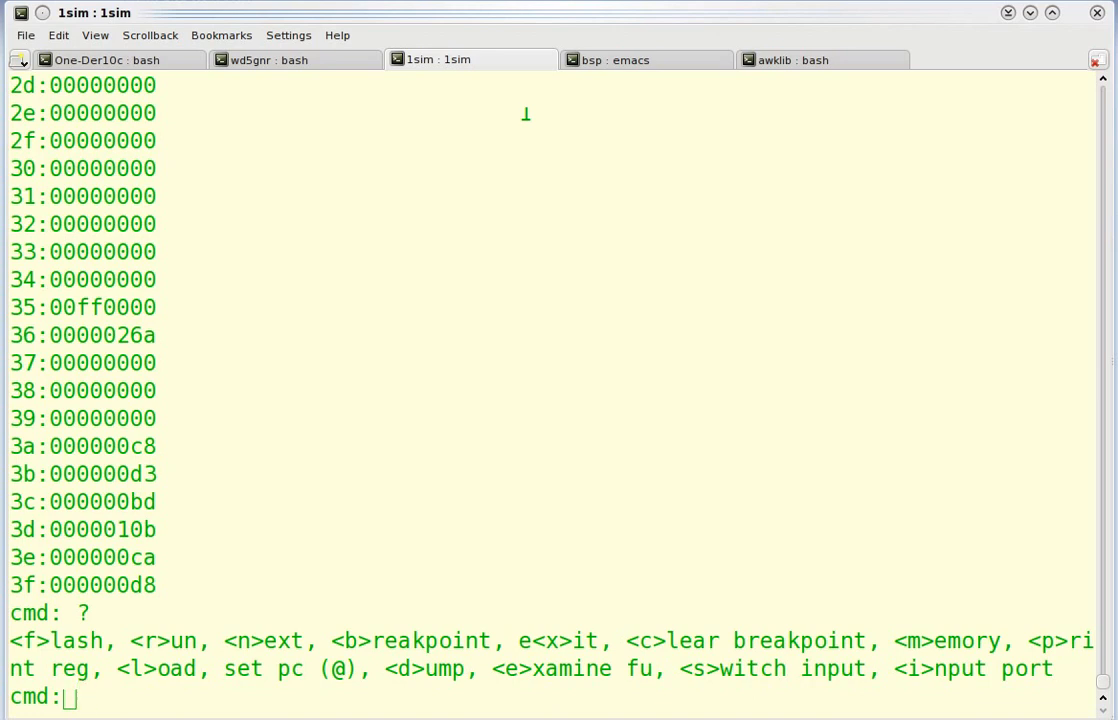
type("e 4")
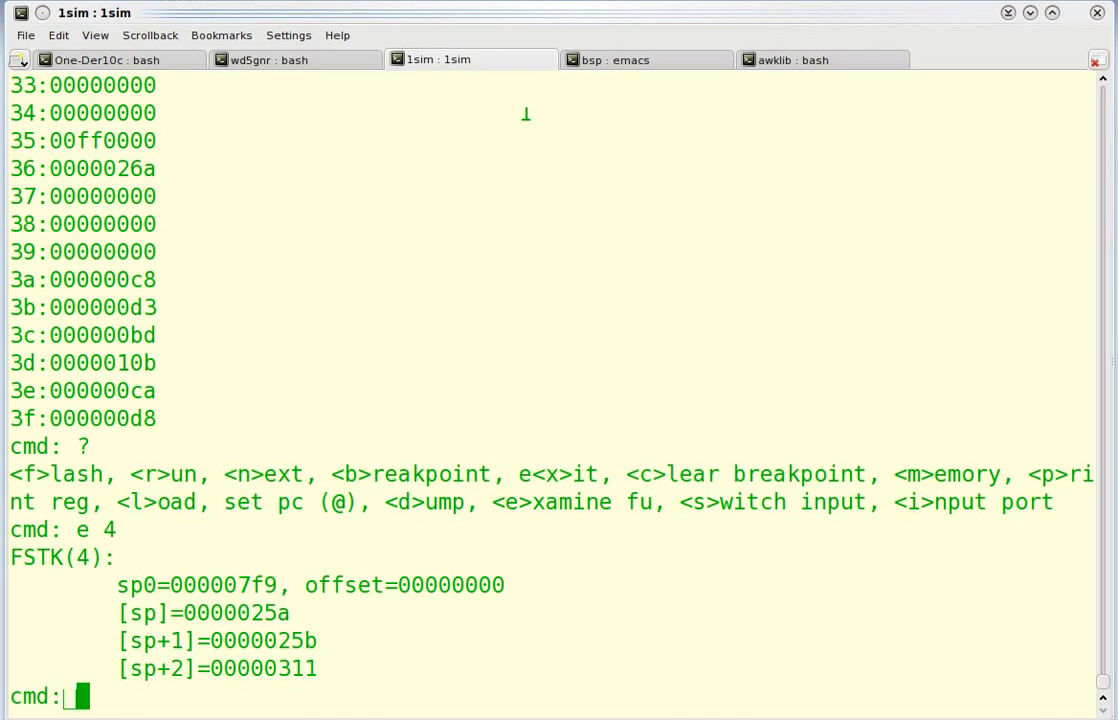
Step: Examine FIO state with 'e fe', single-step once, and resume running
type("e fe")
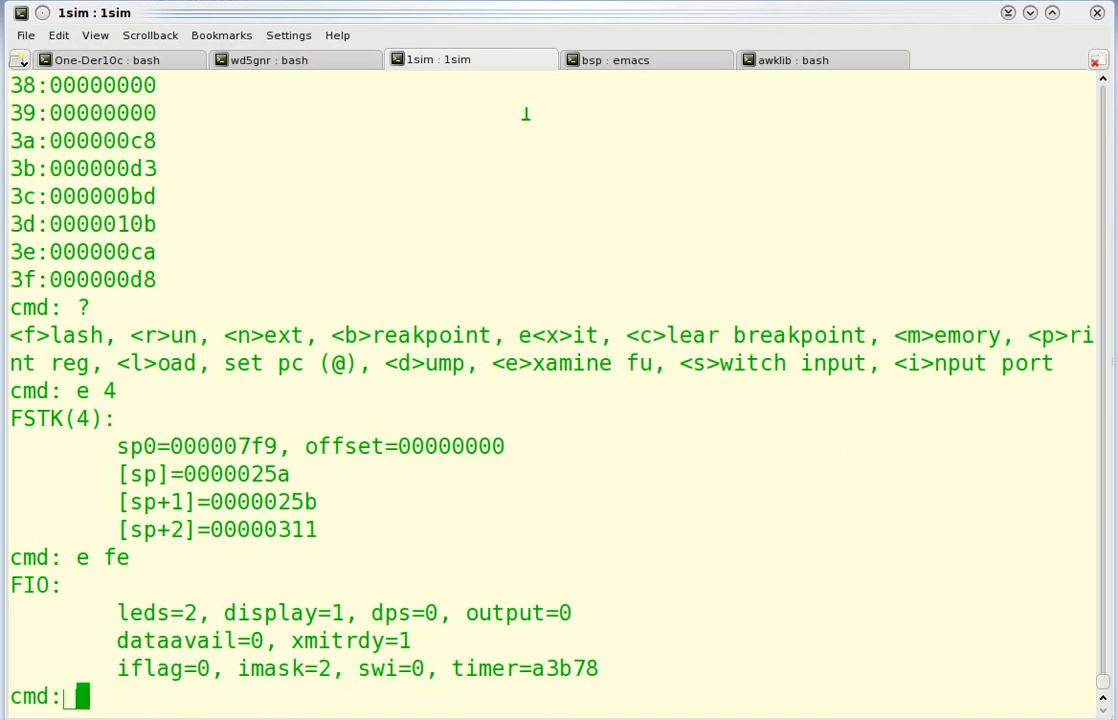
type("n")
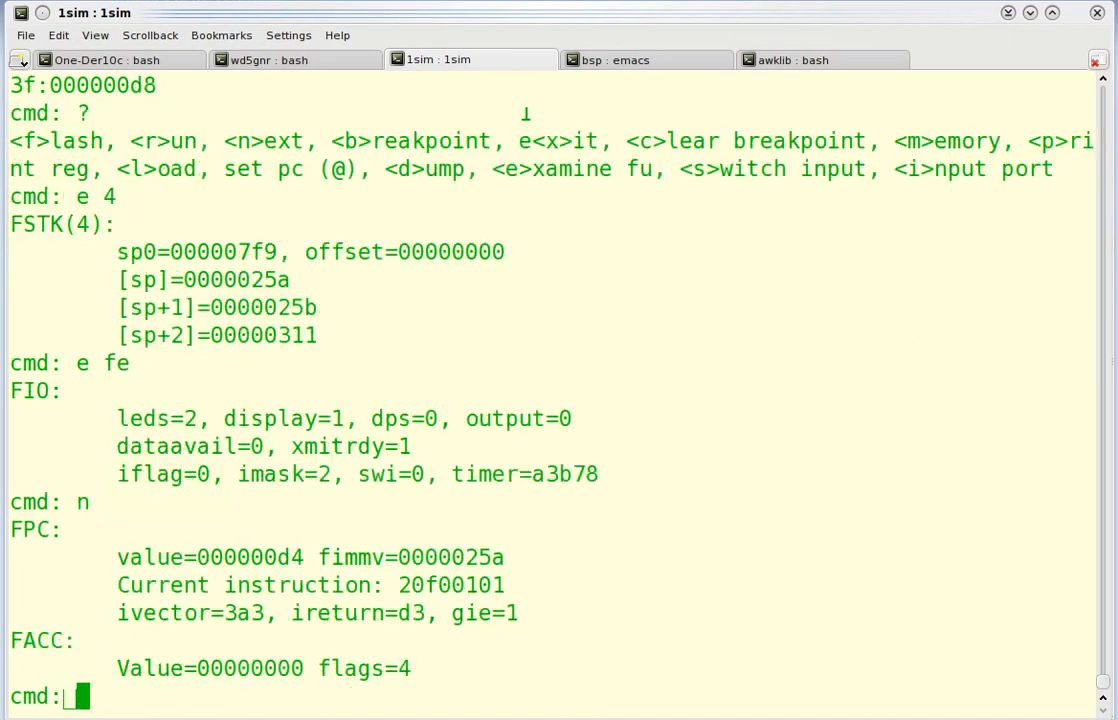
key("Return")
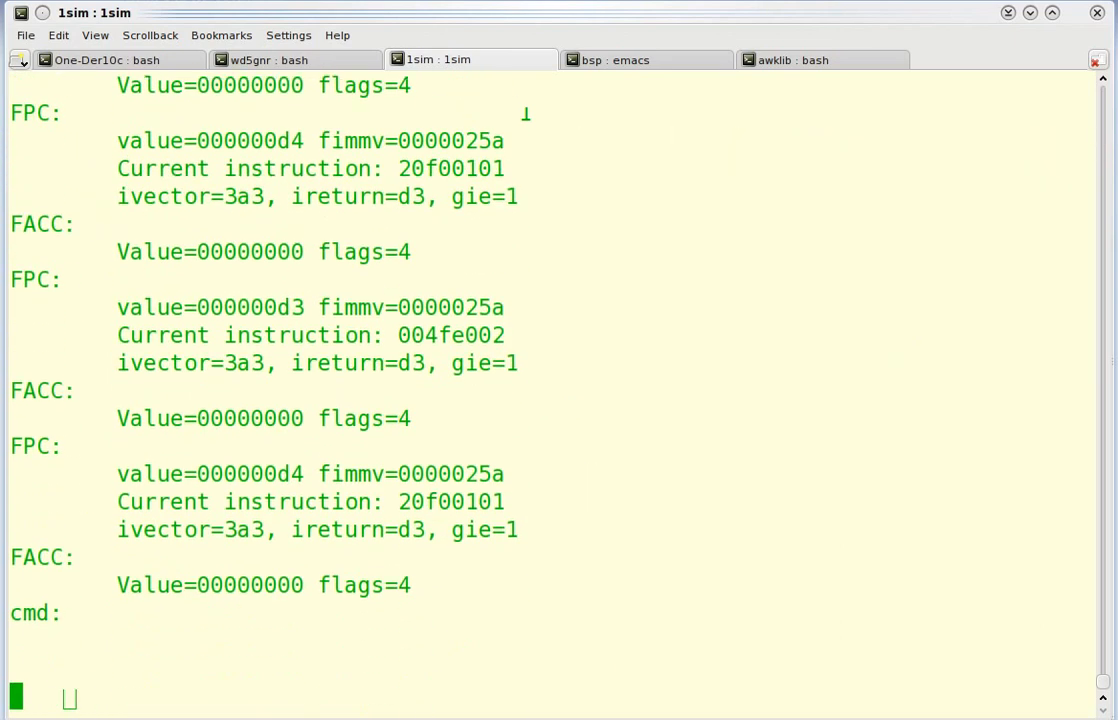